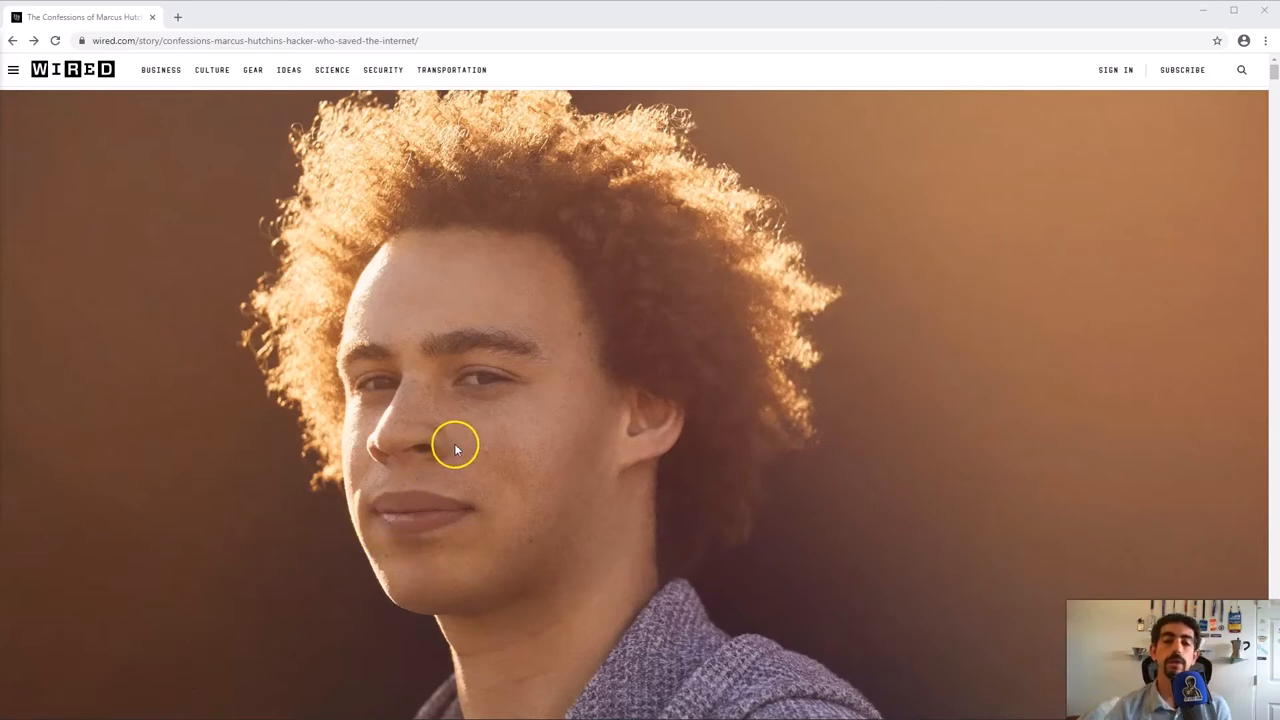
- Scroll past the hero portrait to the Marcus Hutchins headline and opening paragraph
{"action": "scroll", "scroll_direction": "down", "scroll_amount": 3}
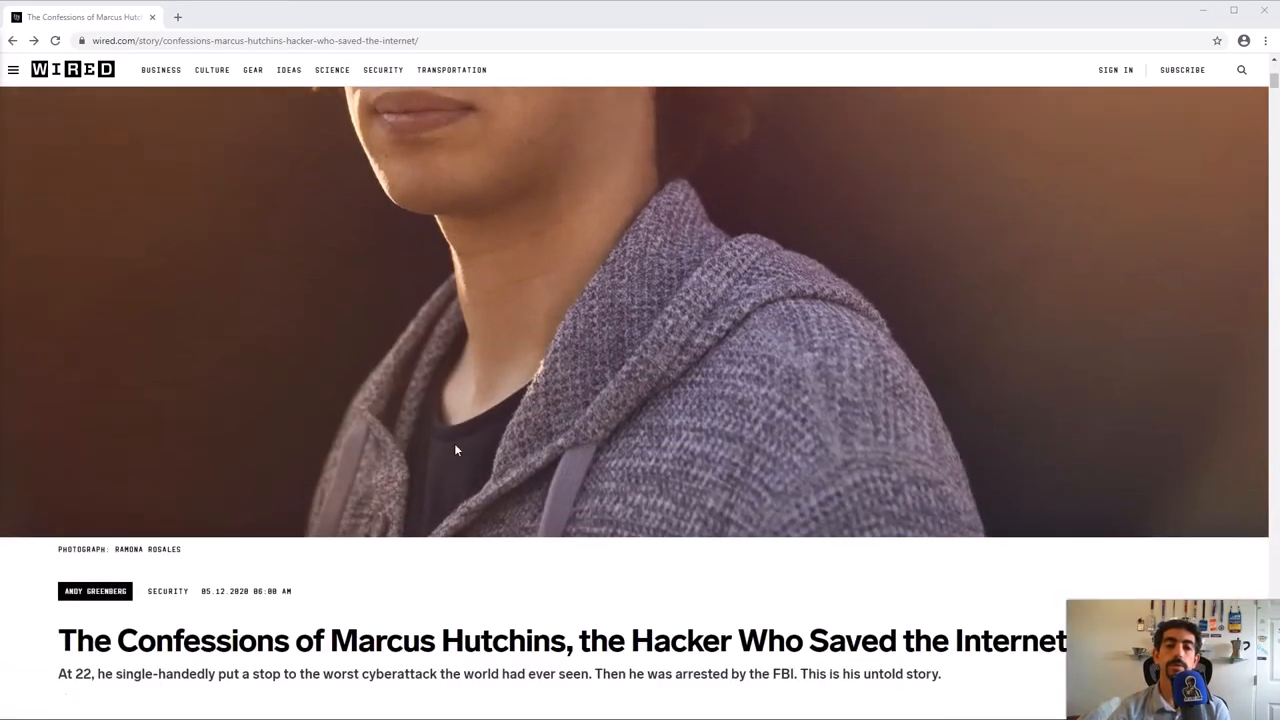
{"action": "scroll", "scroll_direction": "down", "scroll_amount": 3}
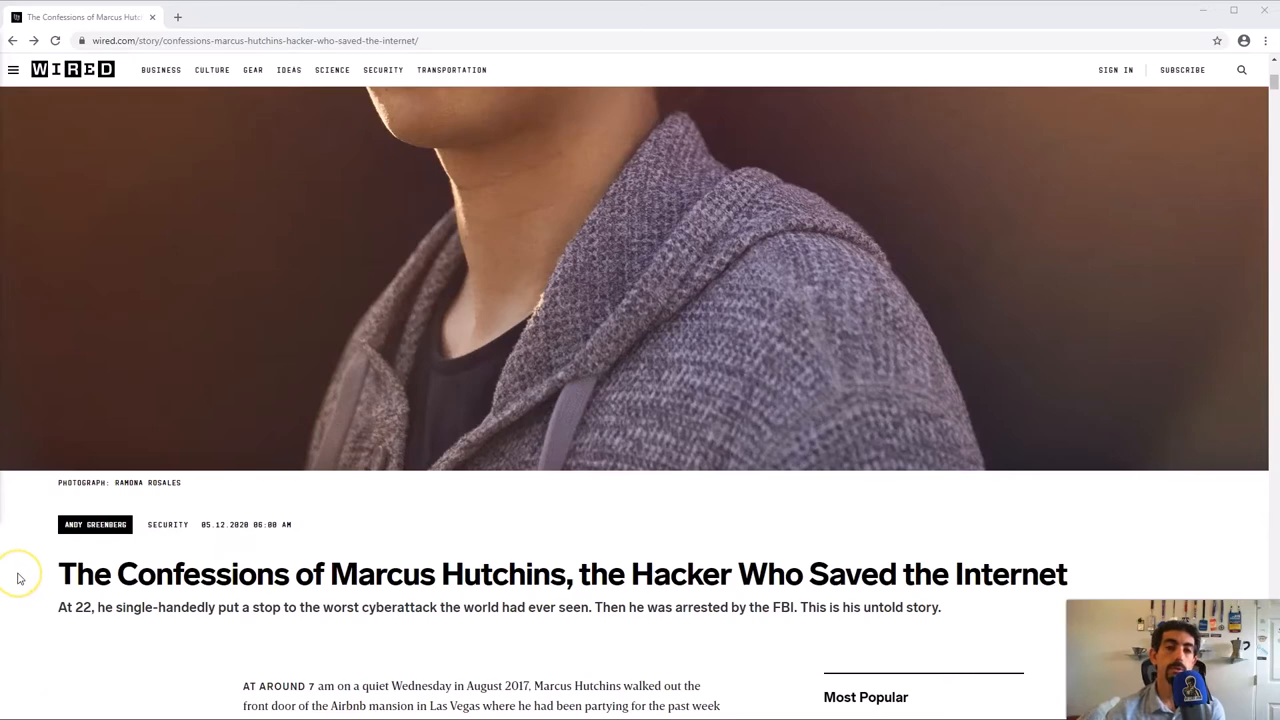
- Read down past the magazine cover to the passage on Hutchins neutering WannaCry at Defcon
{"action": "scroll", "scroll_direction": "down", "scroll_amount": 3}
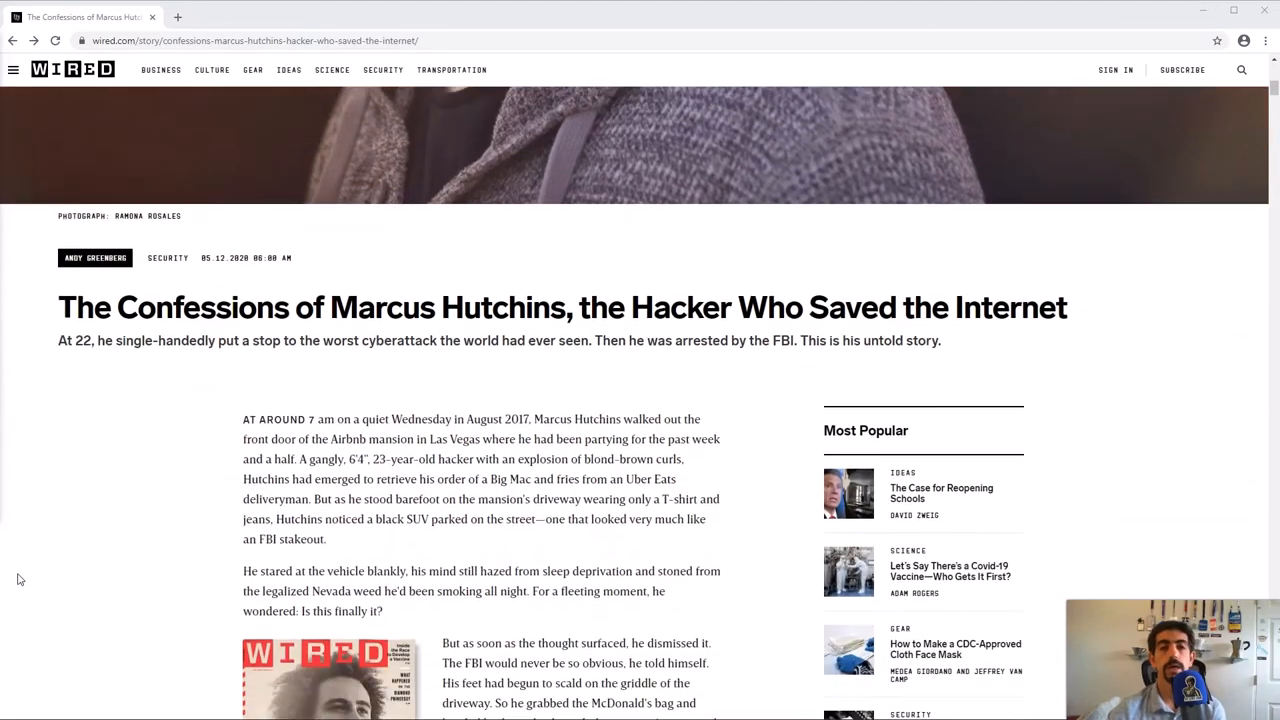
{"action": "scroll", "scroll_direction": "down", "scroll_amount": 3}
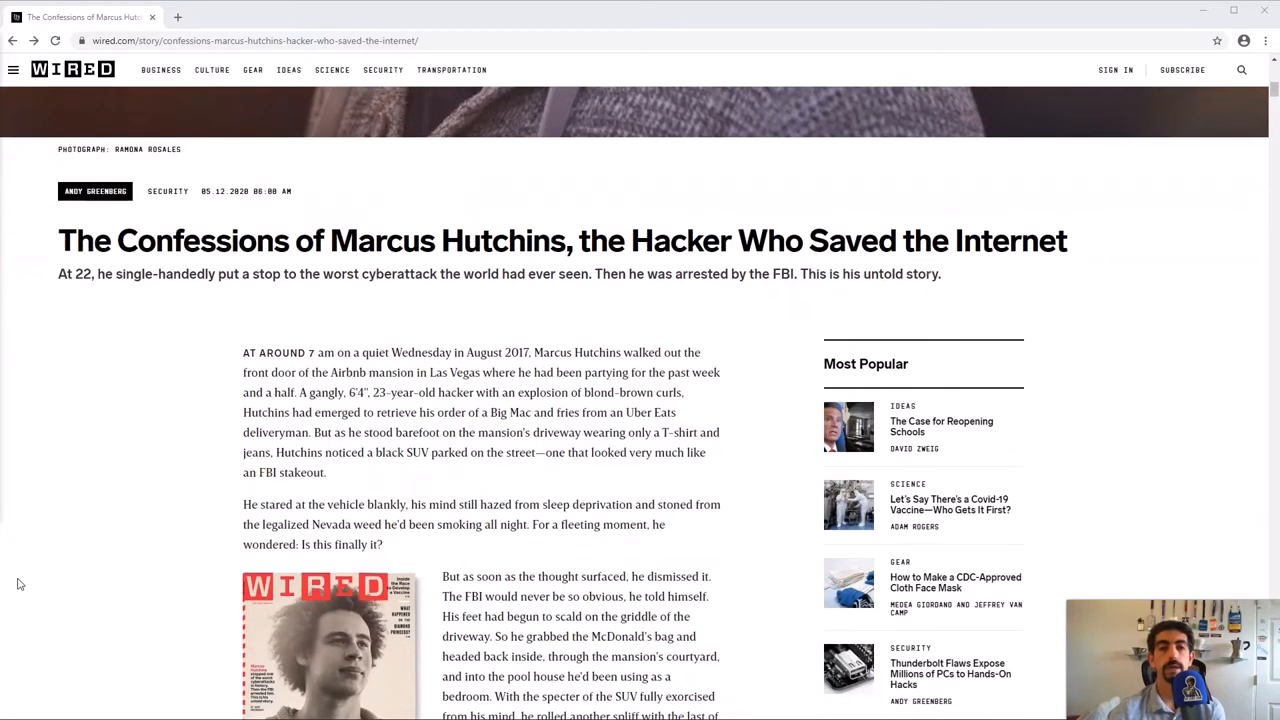
{"action": "scroll", "scroll_direction": "down", "scroll_amount": 3}
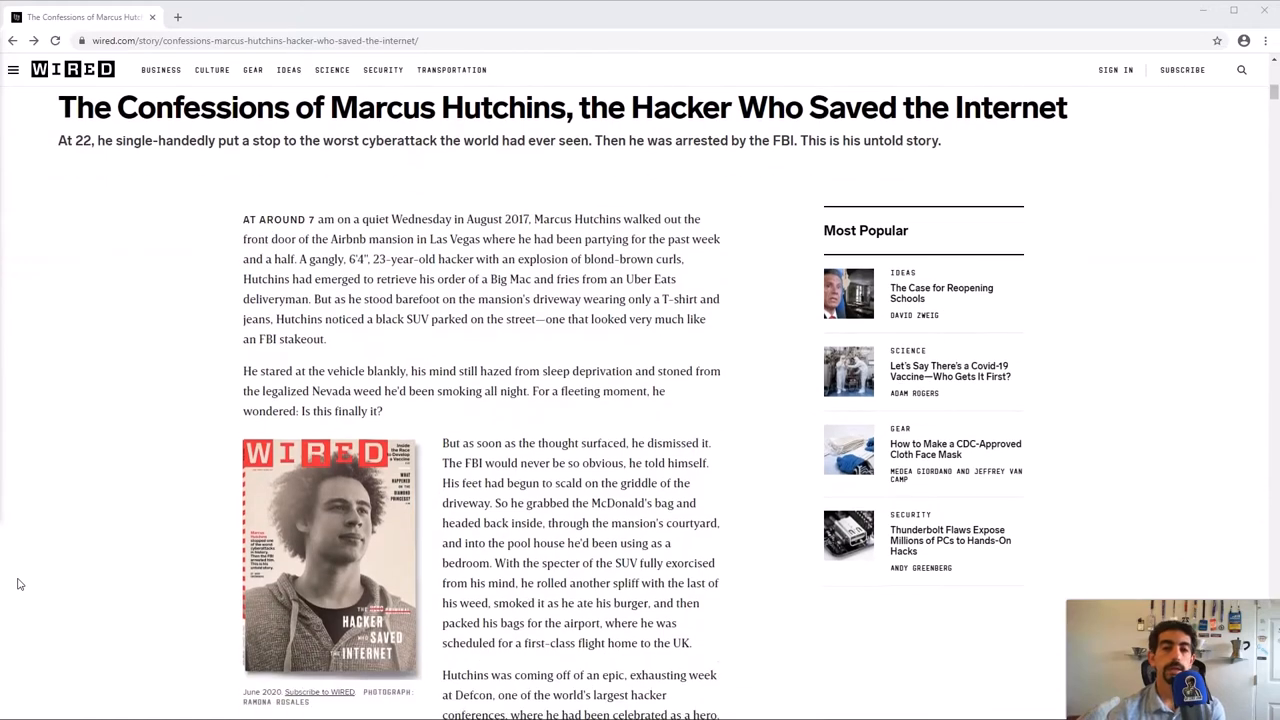
{"action": "scroll", "scroll_direction": "down", "scroll_amount": 3}
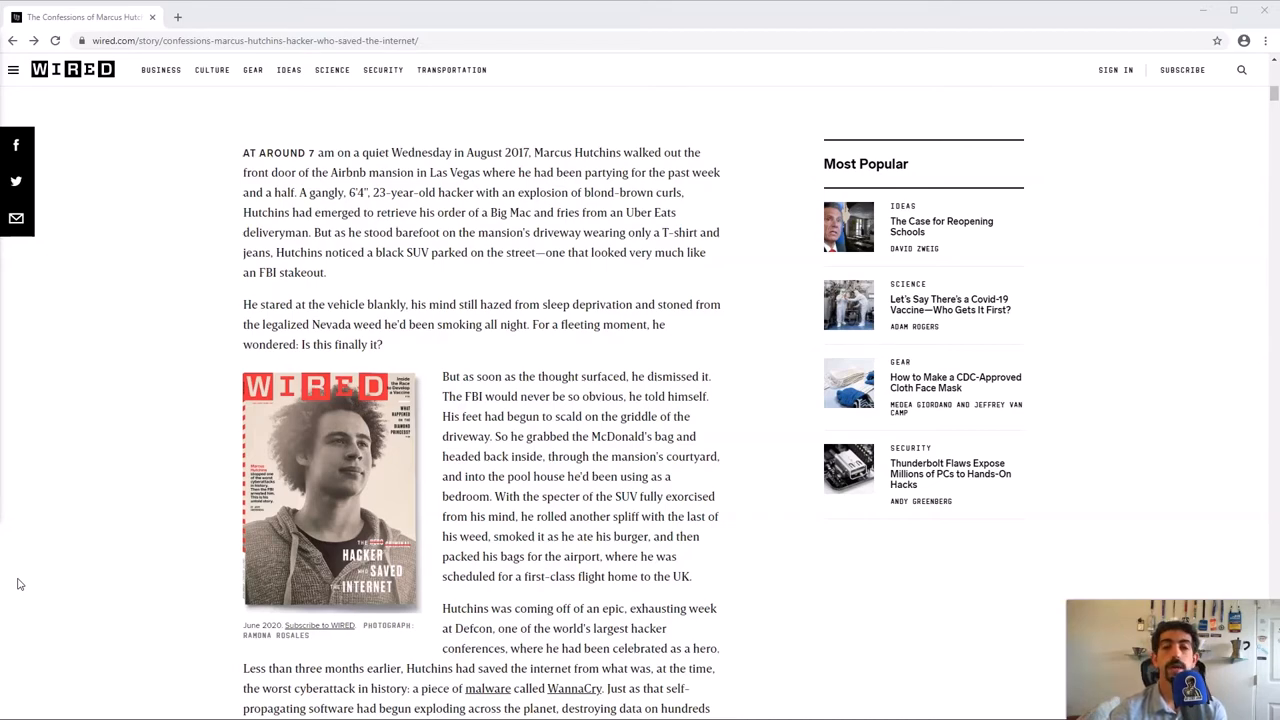
{"action": "scroll", "scroll_direction": "down", "scroll_amount": 3}
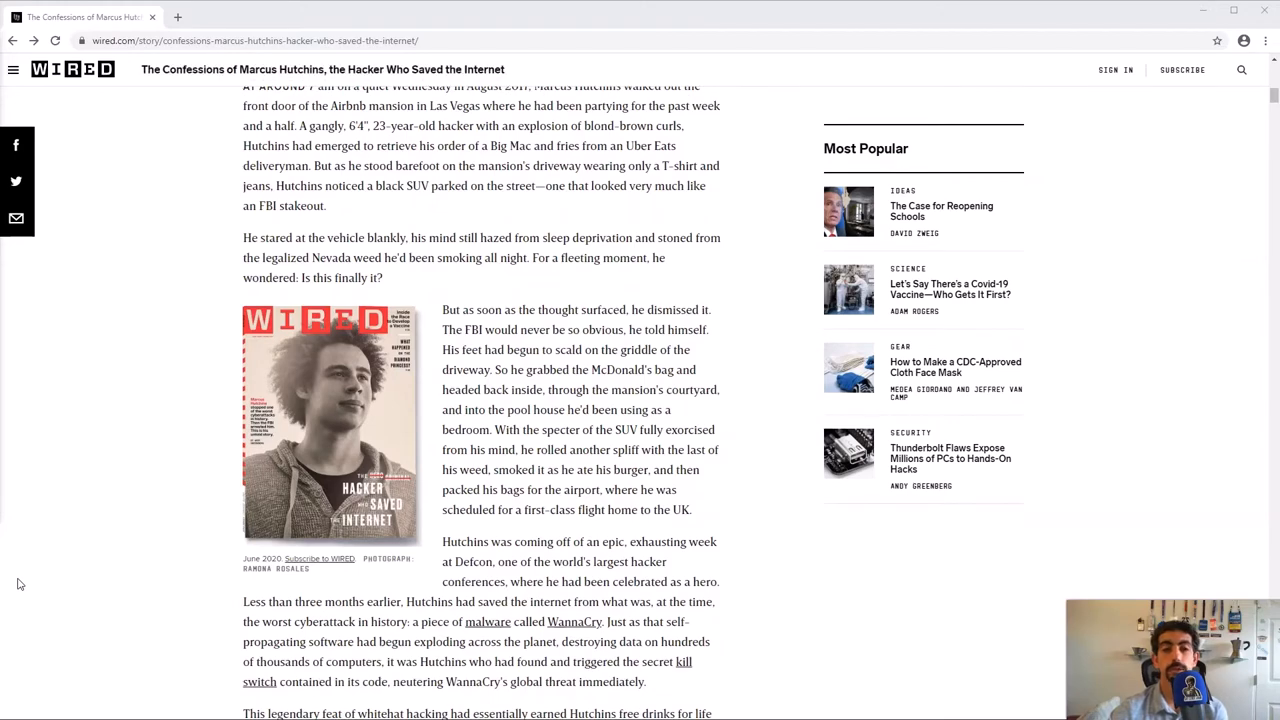
{"action": "scroll", "scroll_direction": "down", "scroll_amount": 3}
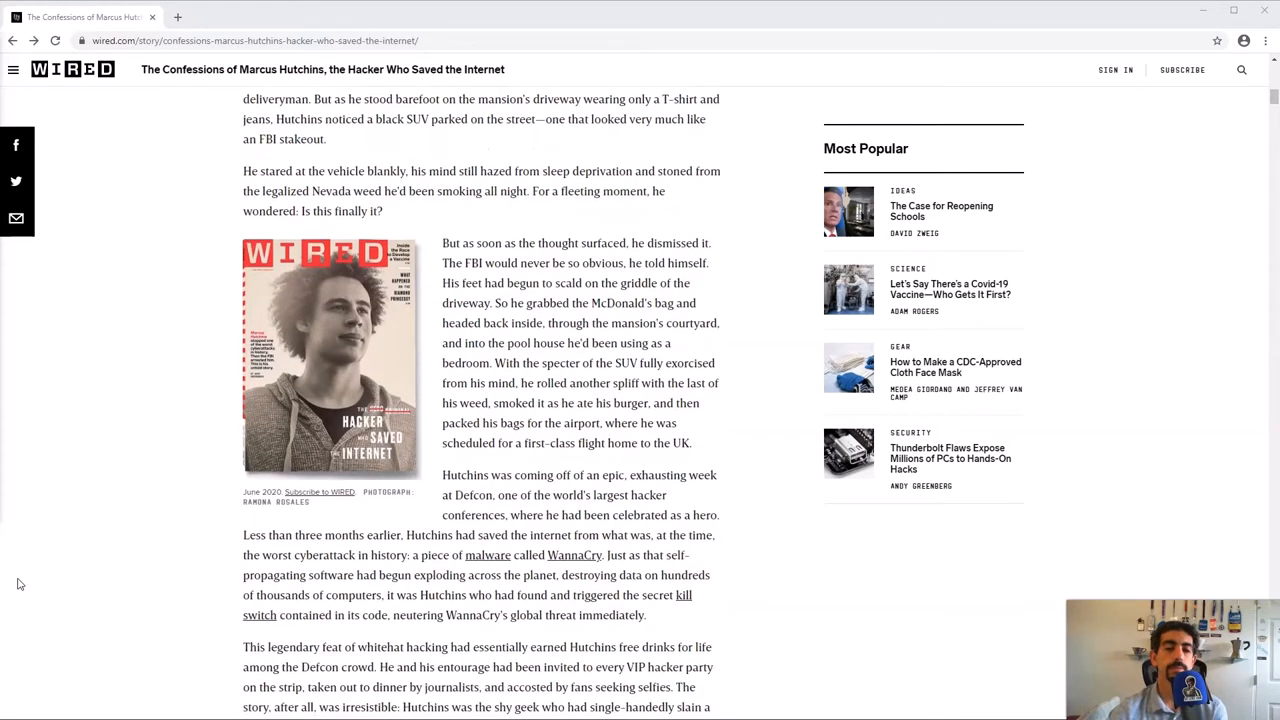
{"action": "scroll", "scroll_direction": "down", "scroll_amount": 3}
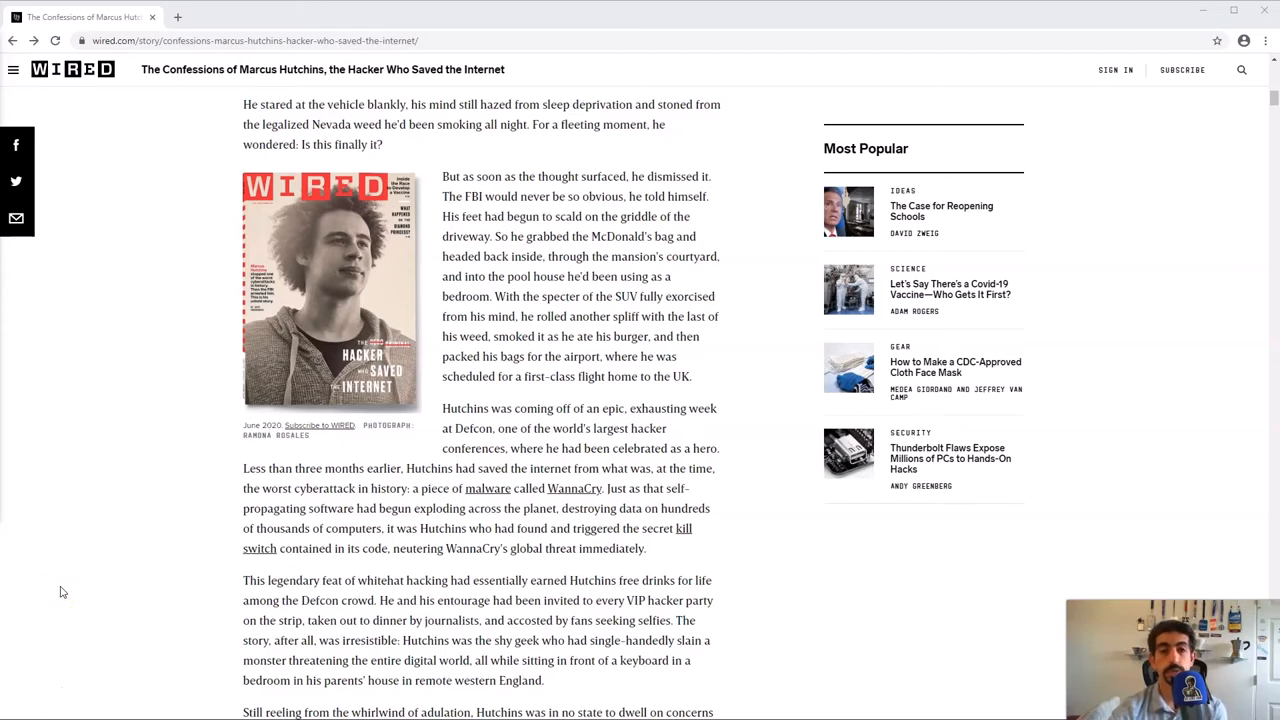
{"action": "scroll", "scroll_direction": "down", "scroll_amount": 3}
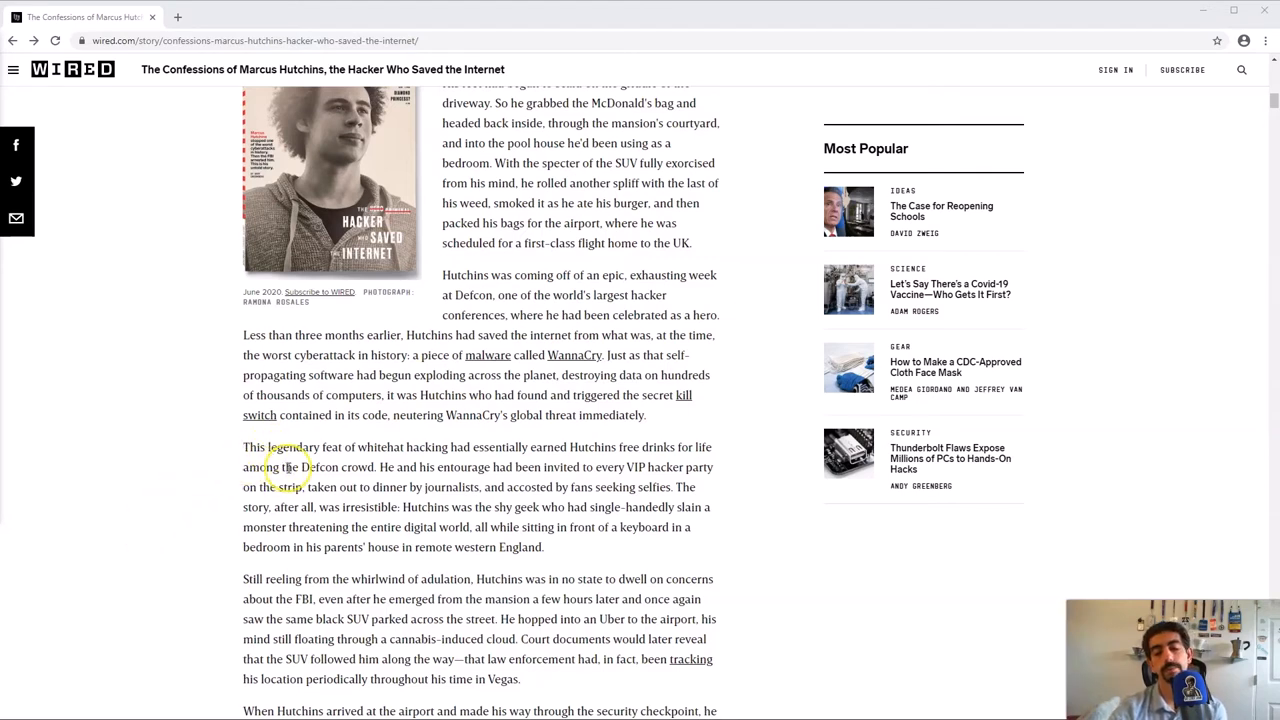
- Read on to the Mirai botnet section covering the Krebs and Dyn DDoS attacks
{"action": "scroll", "scroll_direction": "down", "scroll_amount": 3}
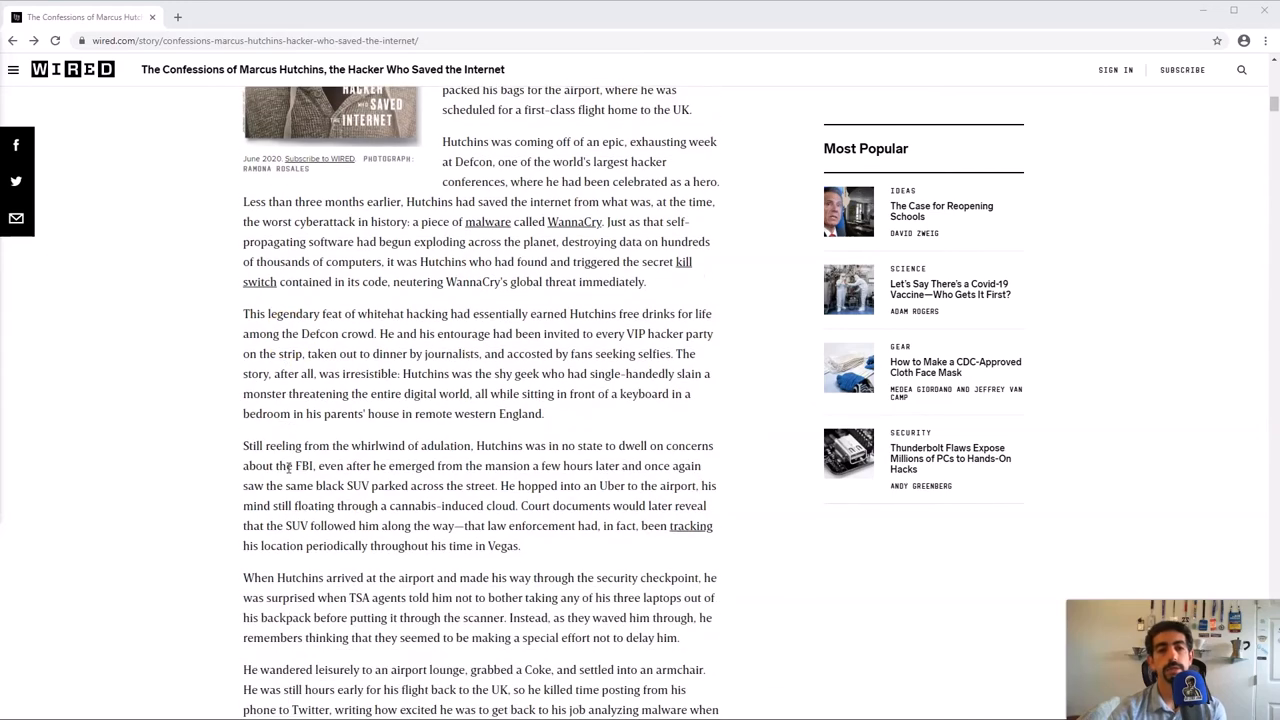
{"action": "scroll", "scroll_direction": "down", "scroll_amount": 3}
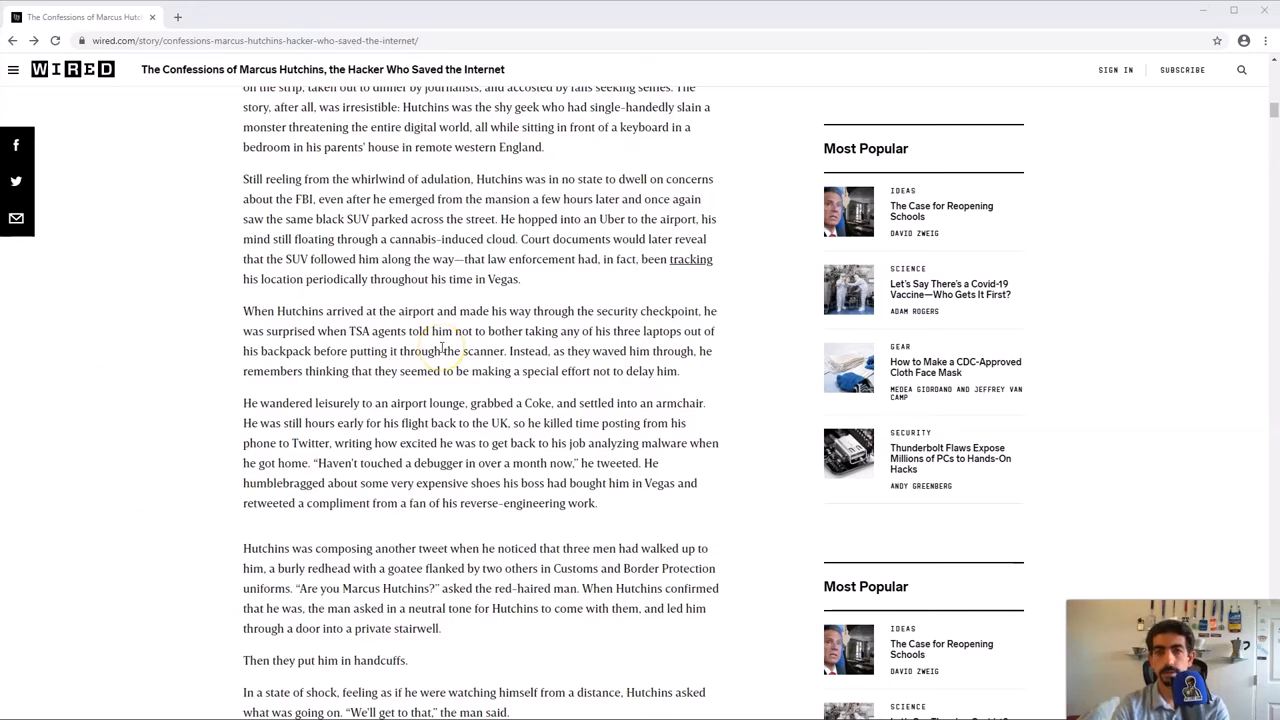
{"action": "type", "text": "net"}
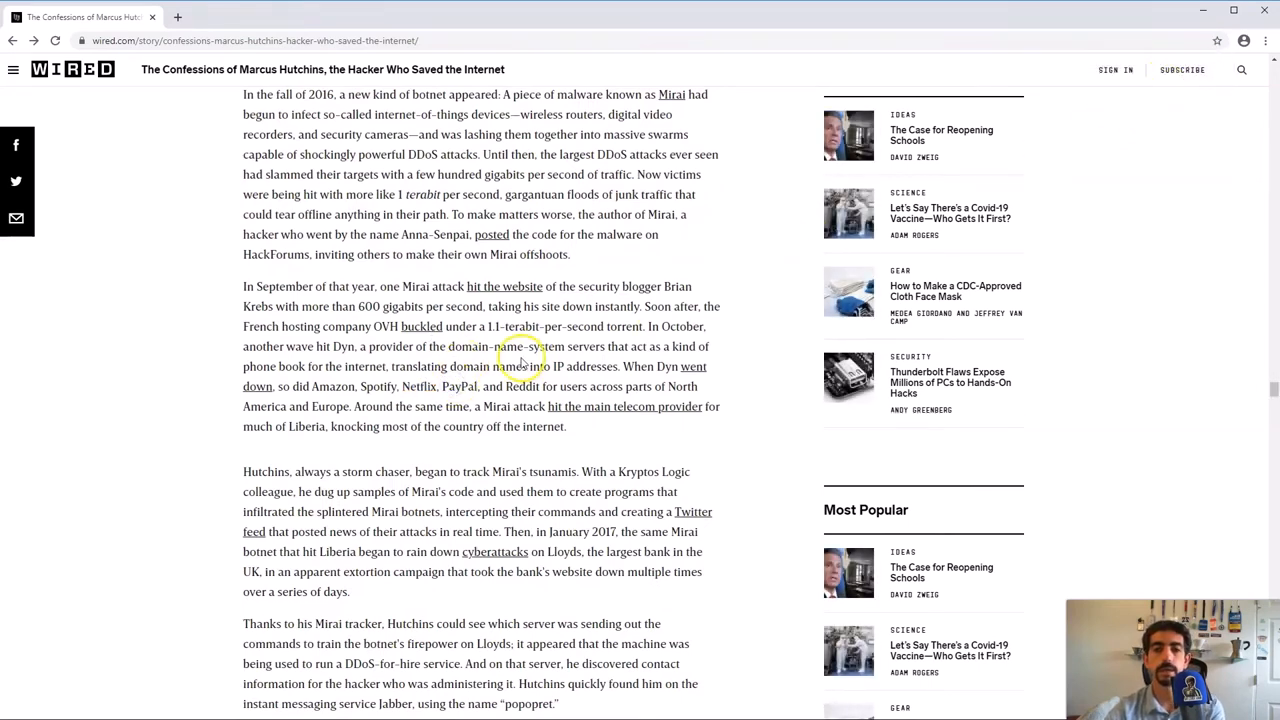
{"action": "mouse_move", "coordinate": [400, 390]}
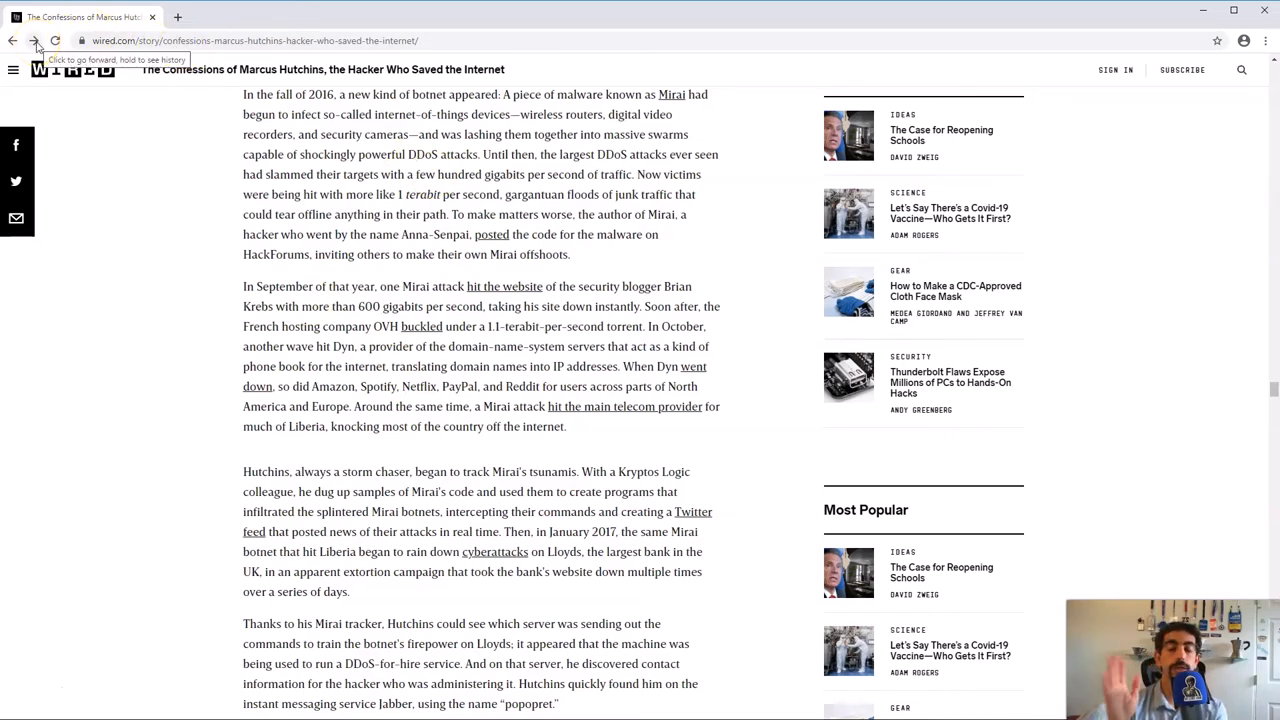
- Go forward in history to Andy Greenberg's author page, then to Microsoft's May 2020 release notes
{"action": "left_click", "coordinate": [34, 40]}
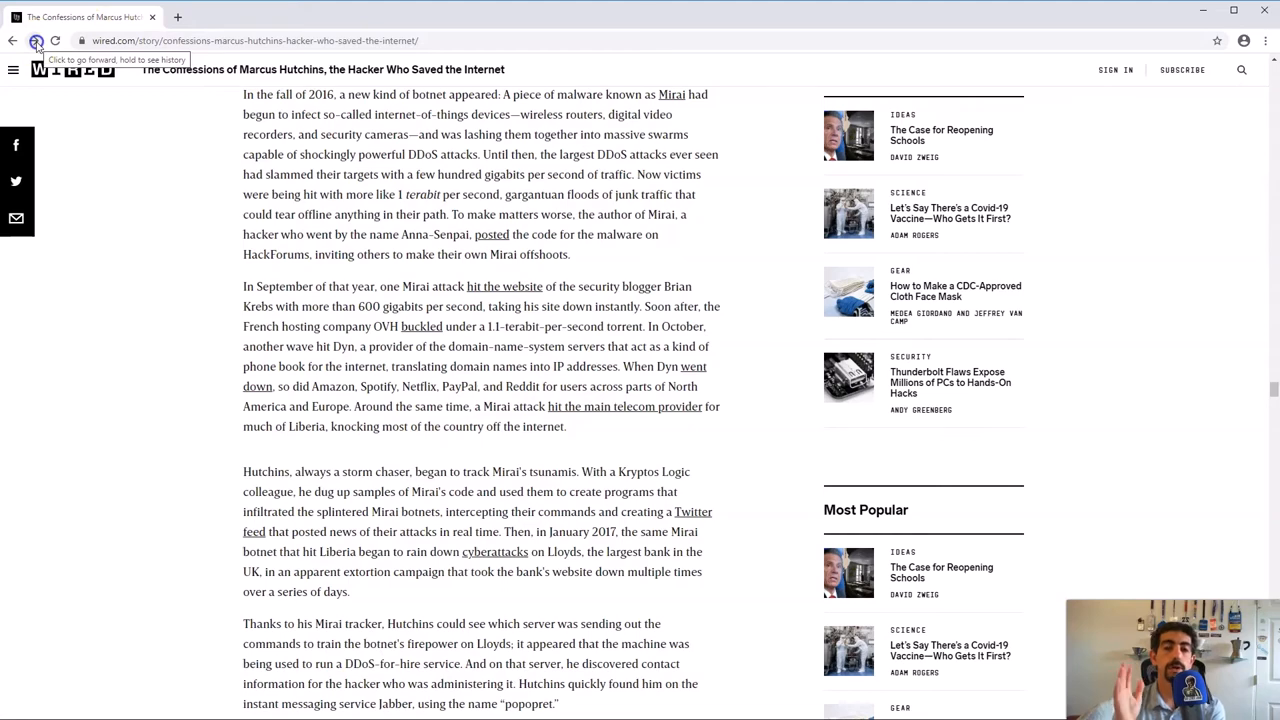
{"action": "left_click", "coordinate": [34, 40]}
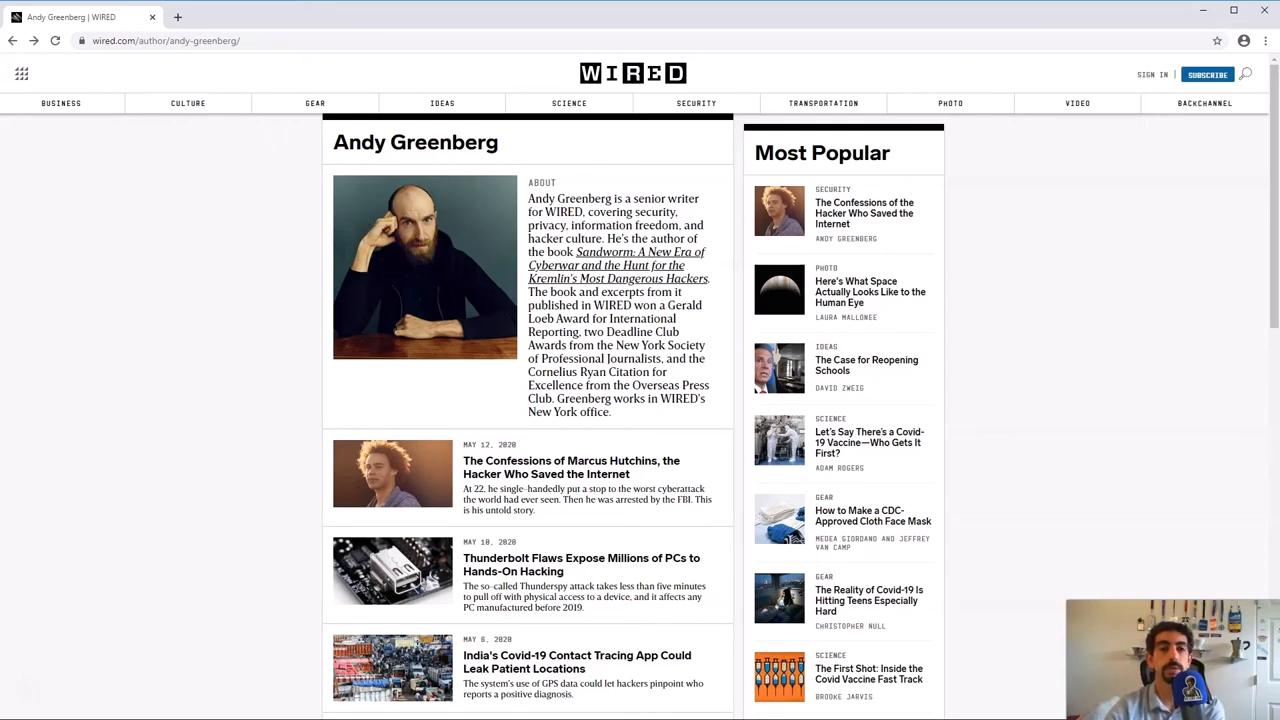
{"action": "left_click", "coordinate": [32, 40]}
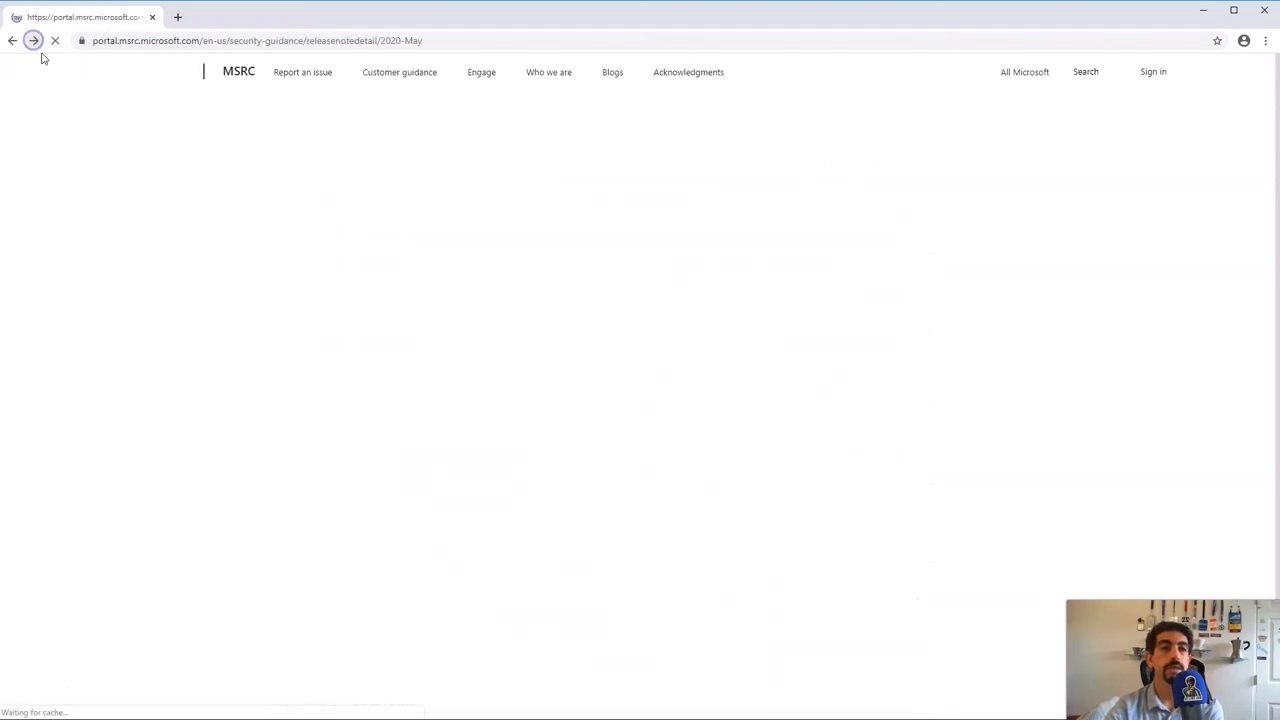